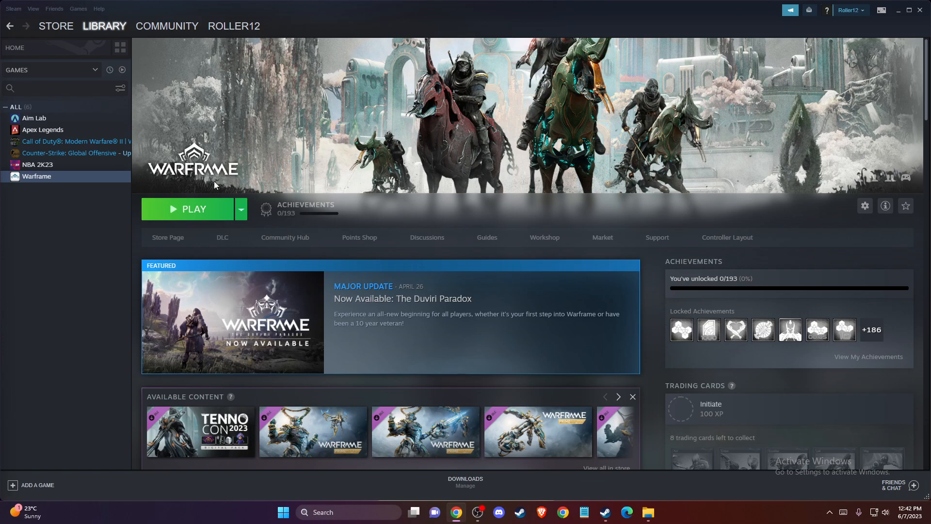
{"action": "mouse_move", "coordinate": [100, 253]}
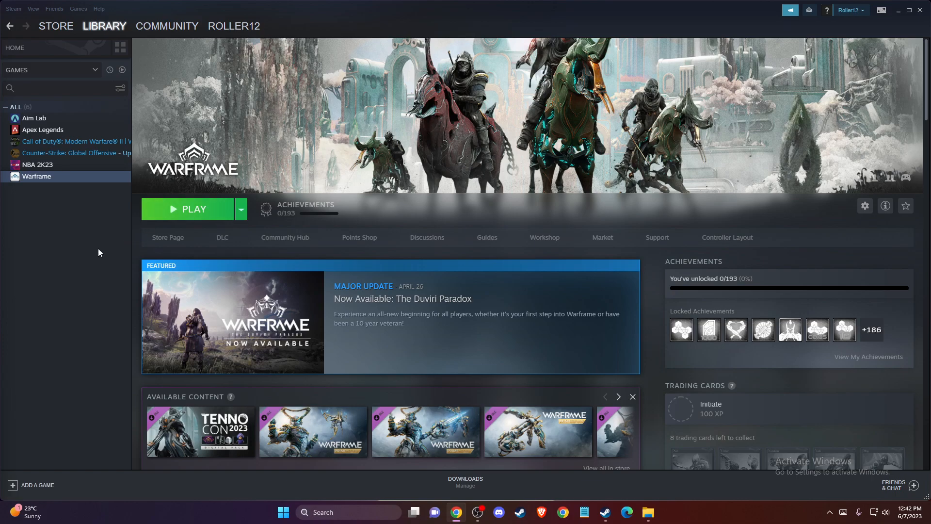
{"action": "mouse_move", "coordinate": [38, 261]}
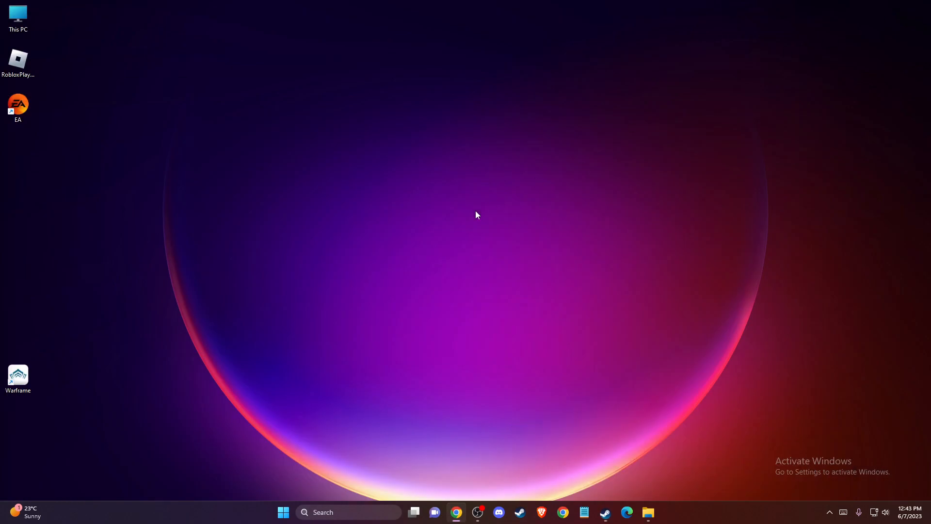
{"action": "mouse_move", "coordinate": [453, 225]}
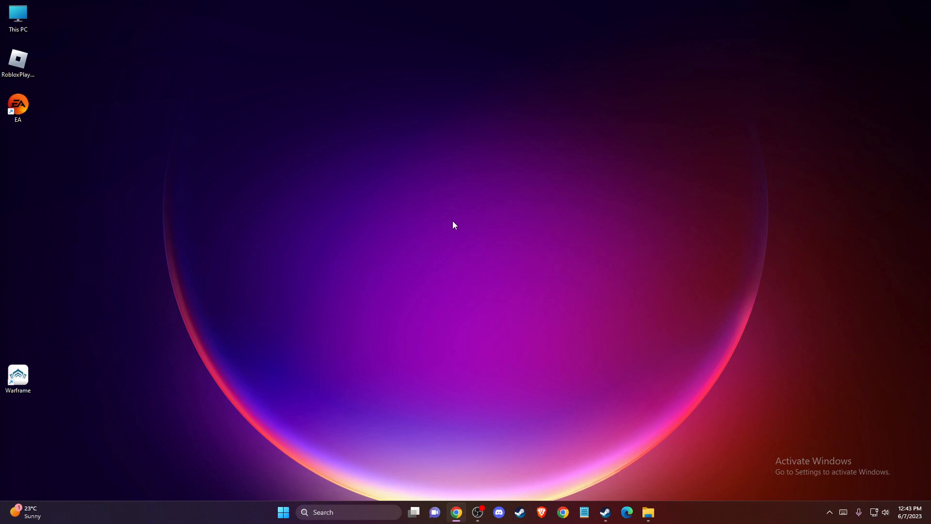
{"action": "mouse_move", "coordinate": [442, 245]}
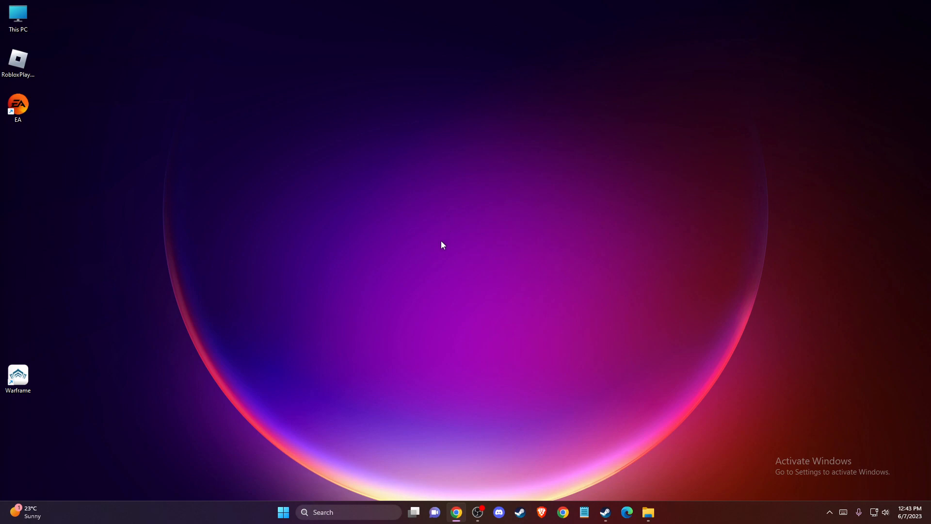
{"action": "mouse_move", "coordinate": [366, 511]}
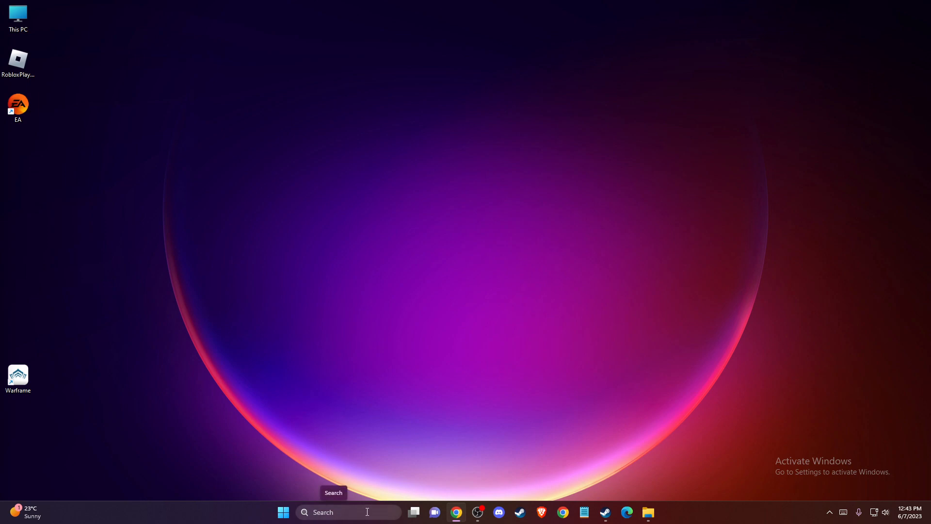
- Search the taskbar for 'check' to open Windows Update's Check for updates page
{"action": "left_click", "coordinate": [347, 511]}
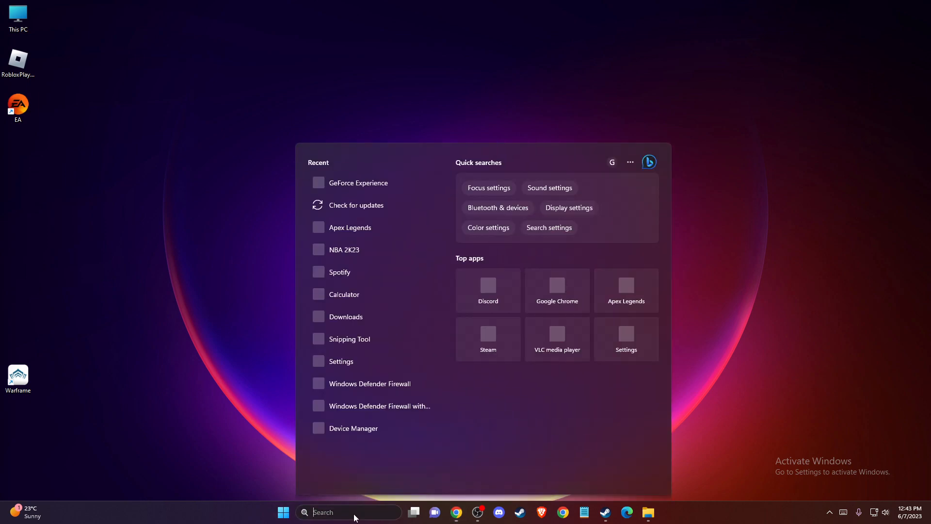
{"action": "type", "text": "CHECK"}
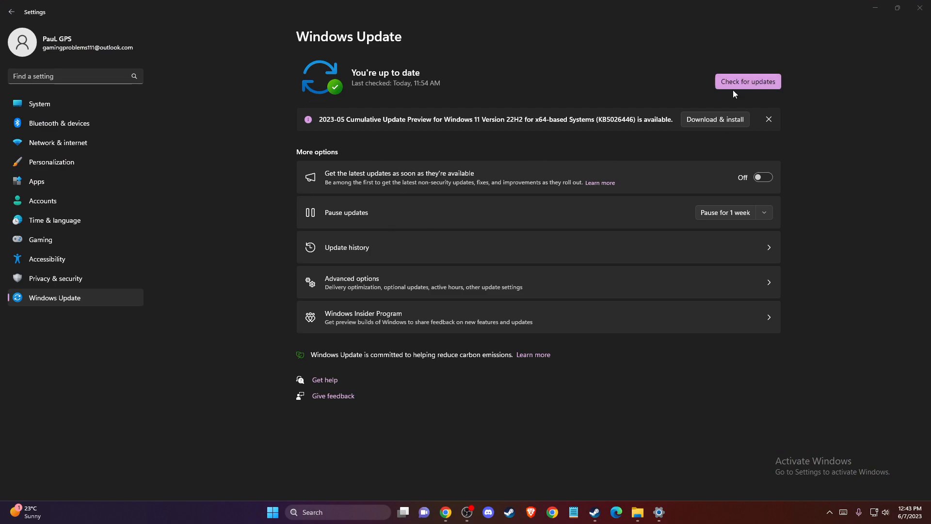
{"action": "mouse_move", "coordinate": [578, 144]}
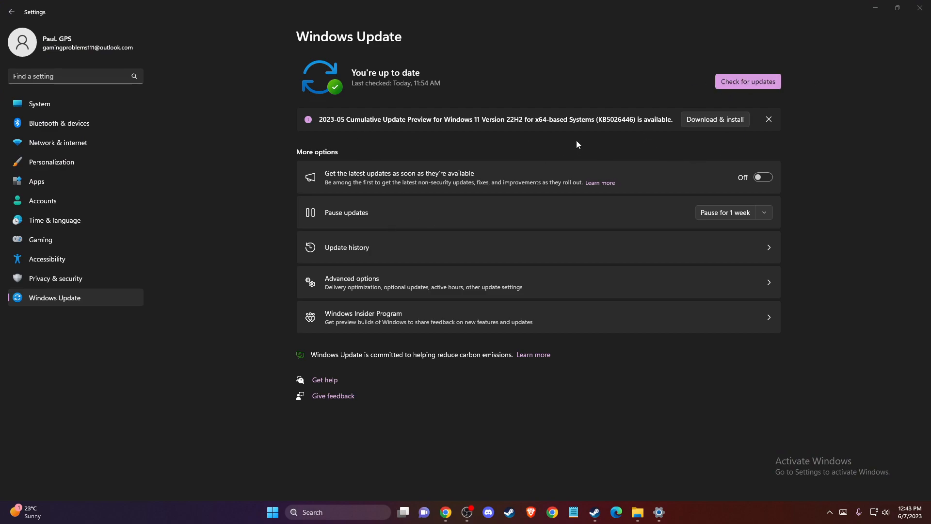
{"action": "mouse_move", "coordinate": [594, 121]}
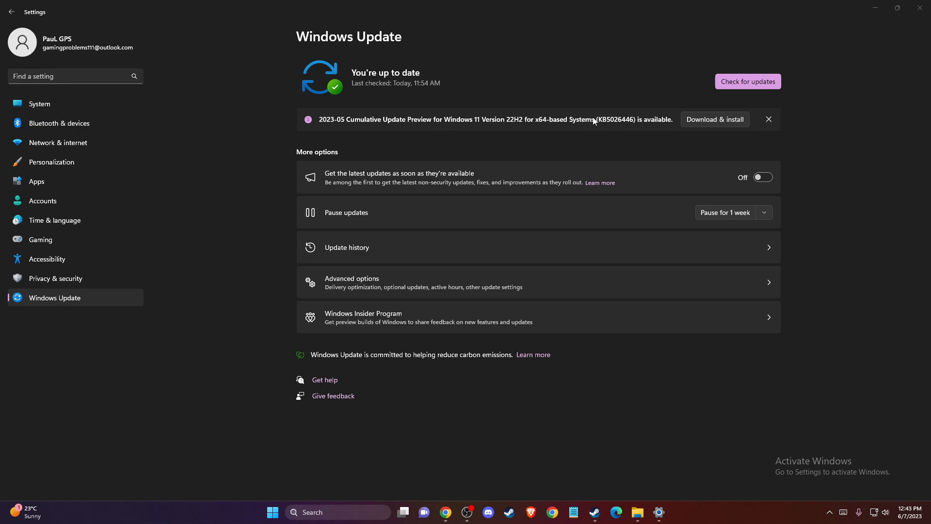
{"action": "mouse_move", "coordinate": [694, 129]}
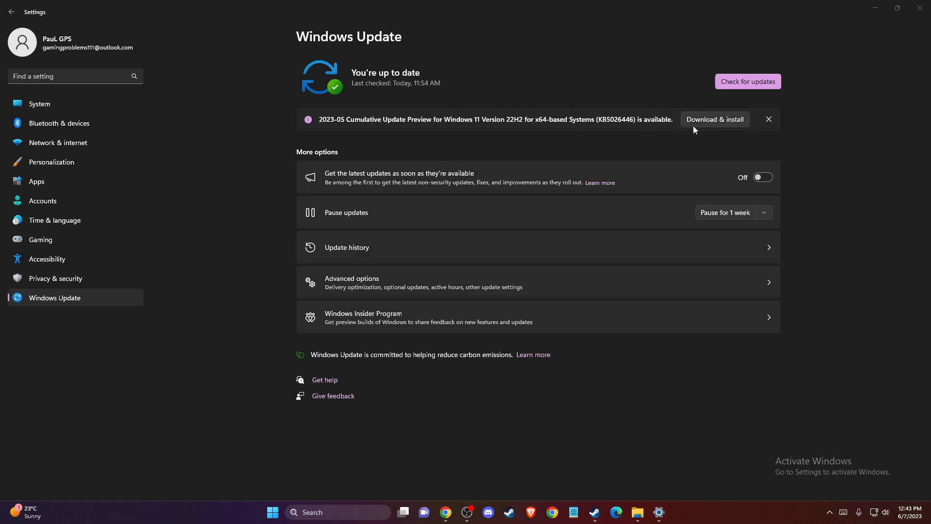
{"action": "mouse_move", "coordinate": [655, 143]}
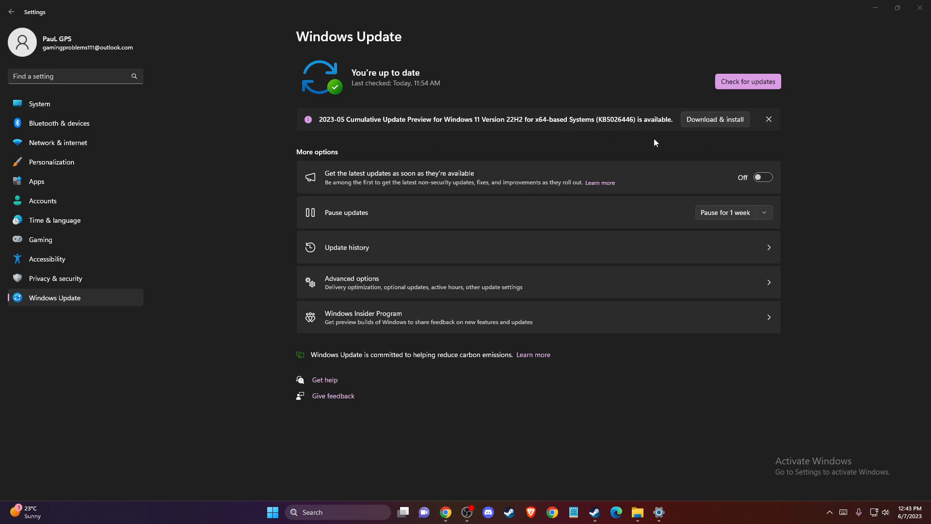
{"action": "mouse_move", "coordinate": [563, 150]}
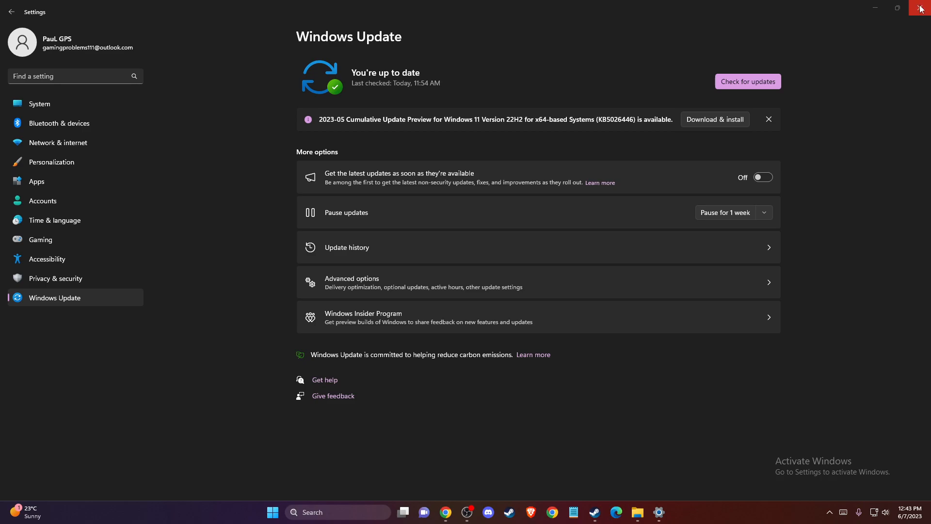
- Close the Windows Update settings and launch GeForce Experience
{"action": "left_click", "coordinate": [921, 6]}
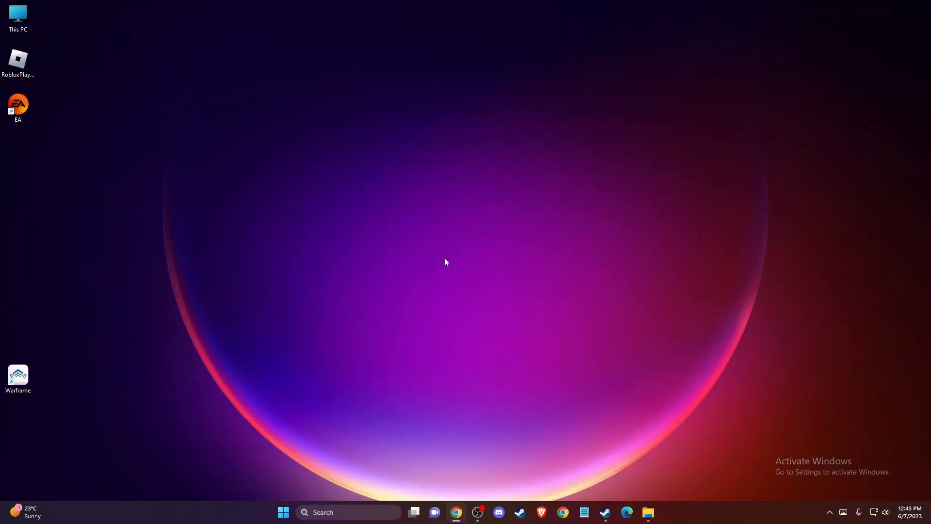
{"action": "mouse_move", "coordinate": [331, 319]}
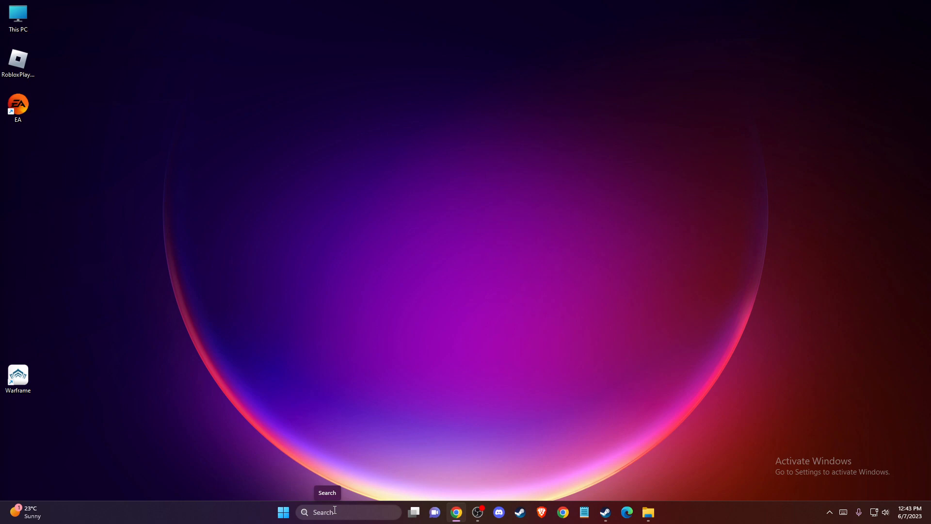
{"action": "mouse_move", "coordinate": [359, 512]}
{"action": "type", "text": "GEF"}
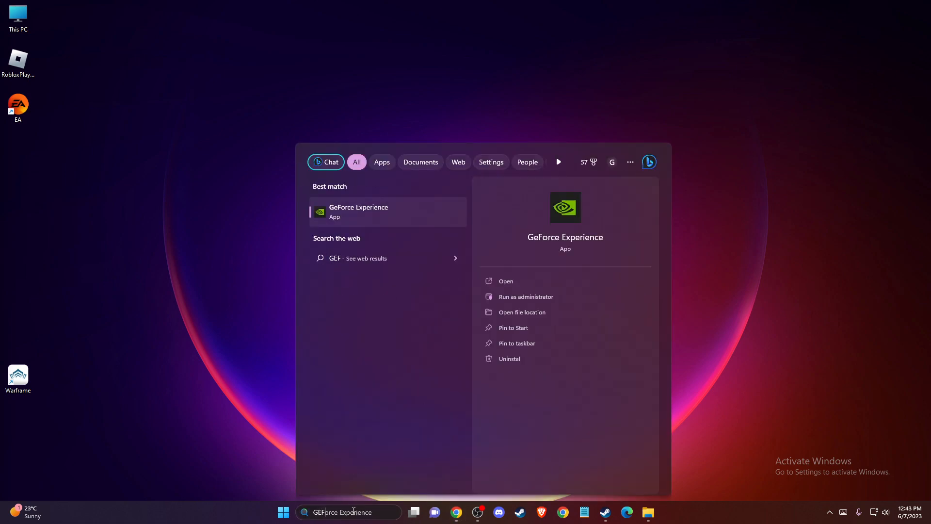
{"action": "left_click", "coordinate": [506, 280]}
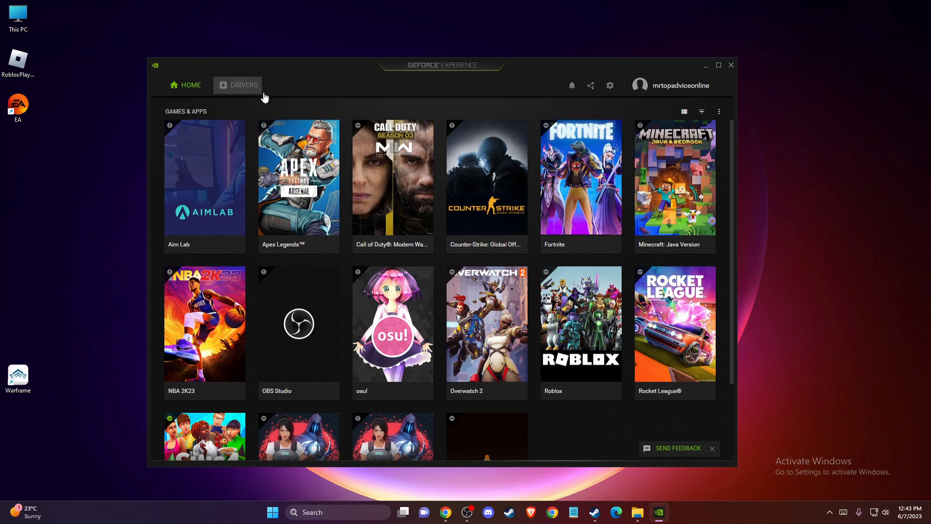
- Open GeForce Experience General settings and scroll to the In-Game Overlay option
{"action": "left_click", "coordinate": [243, 84]}
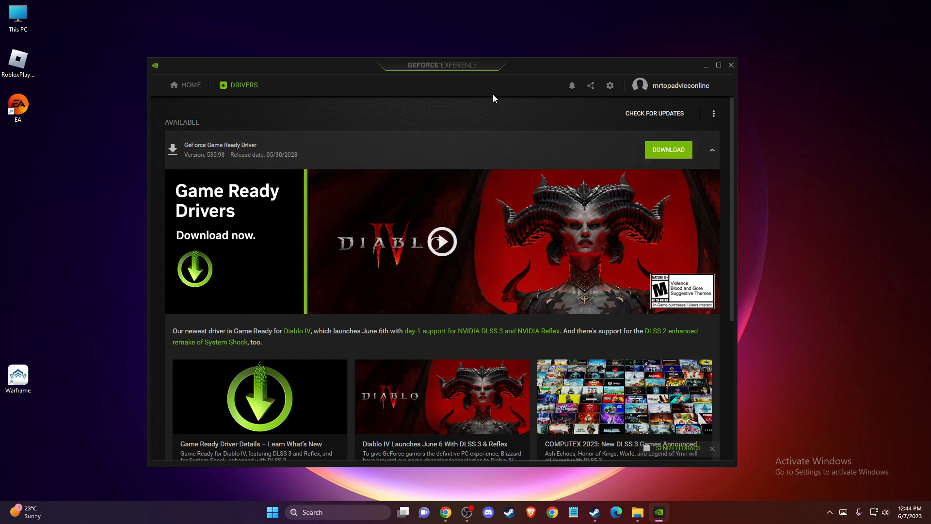
{"action": "mouse_move", "coordinate": [584, 37]}
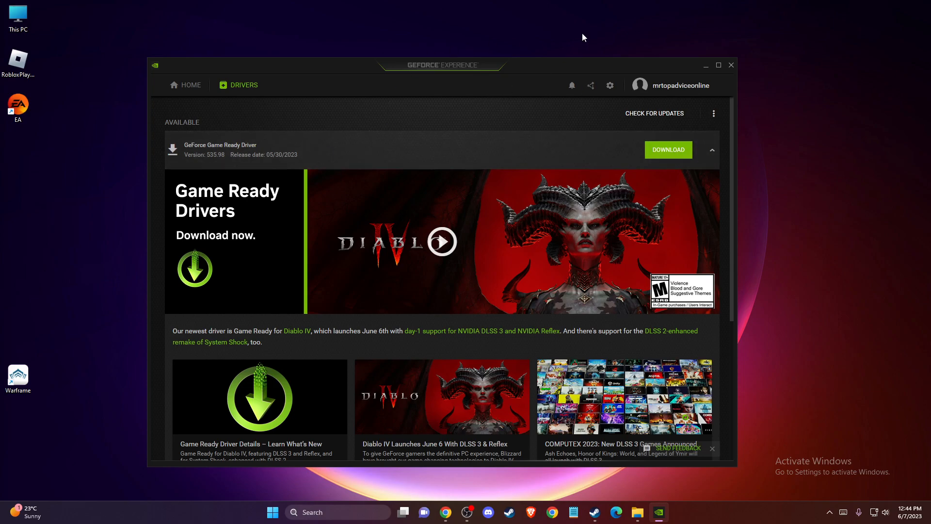
{"action": "mouse_move", "coordinate": [610, 85]}
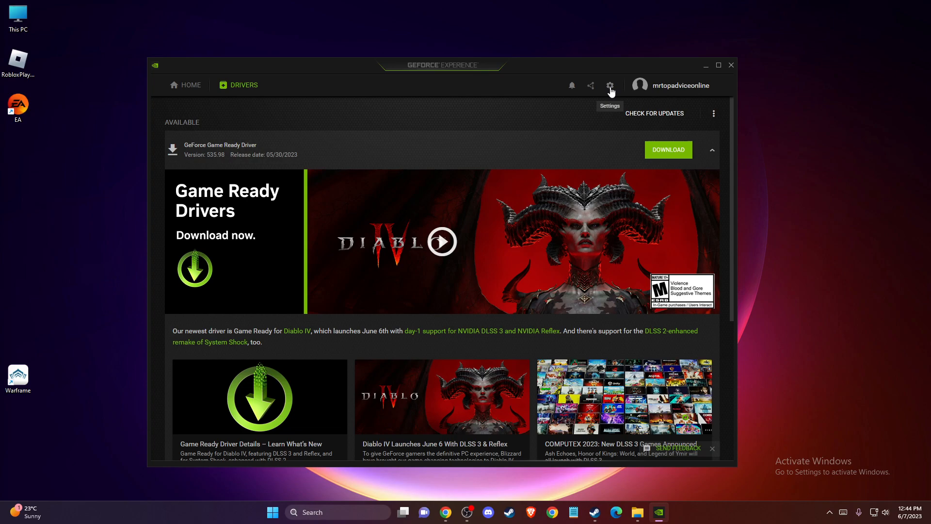
{"action": "left_click", "coordinate": [609, 85]}
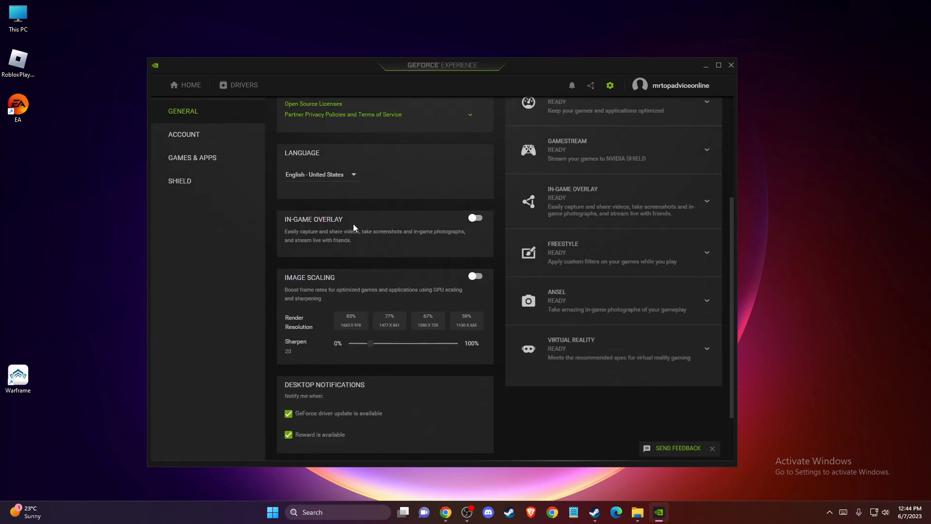
{"action": "scroll", "scroll_direction": "down", "scroll_amount": 3}
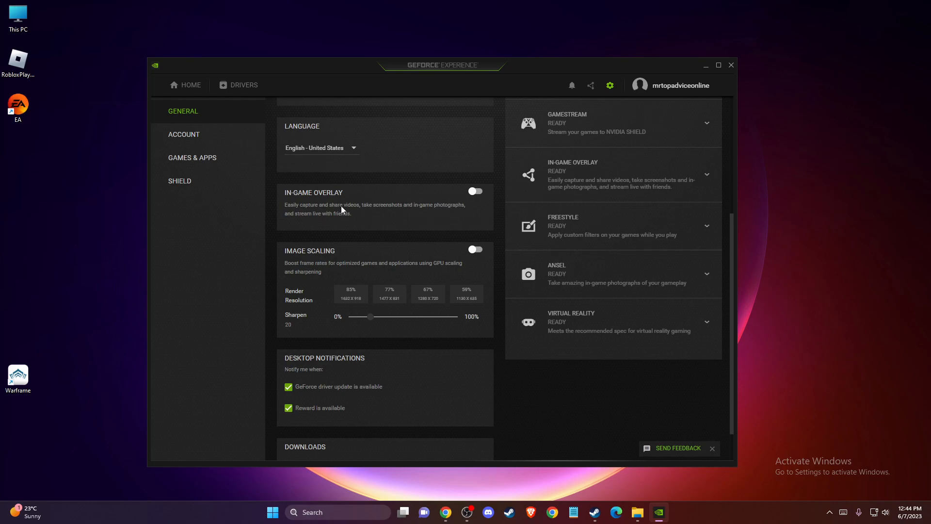
{"action": "mouse_move", "coordinate": [349, 187]}
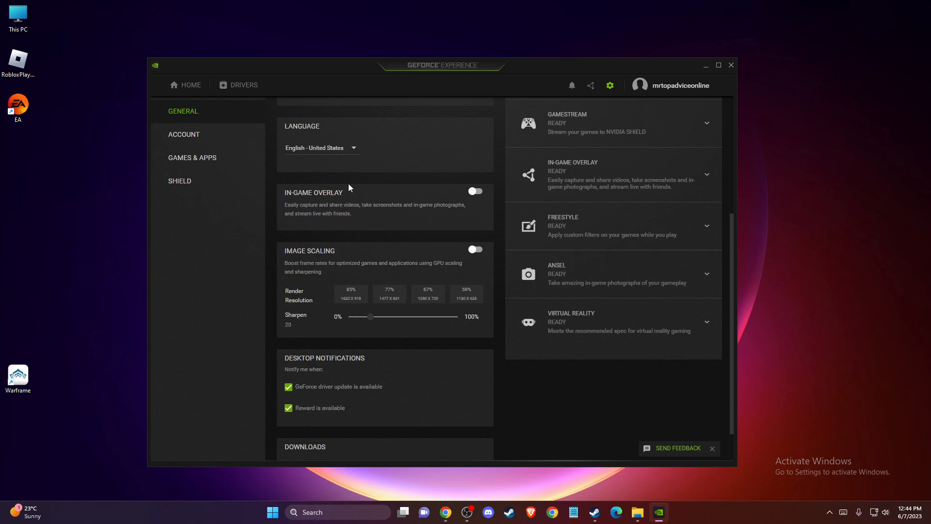
{"action": "mouse_move", "coordinate": [349, 197]}
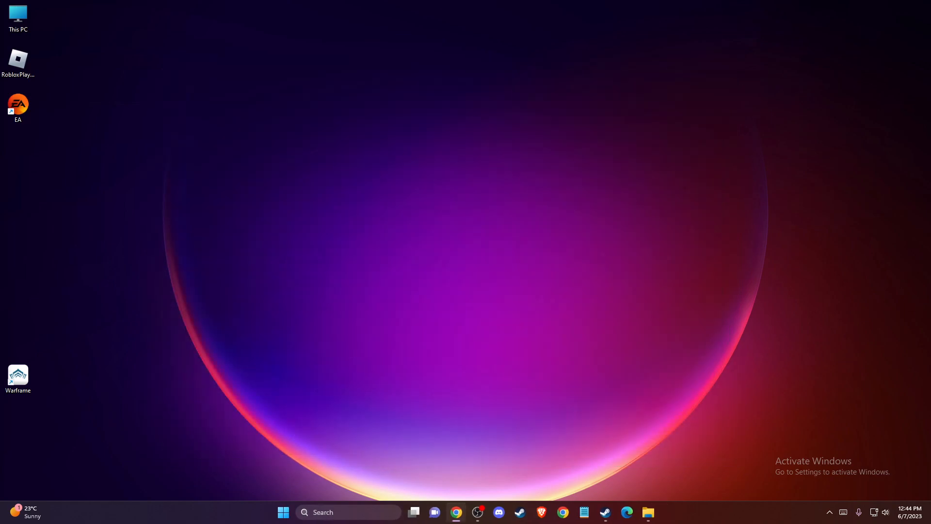
{"action": "mouse_move", "coordinate": [257, 324]}
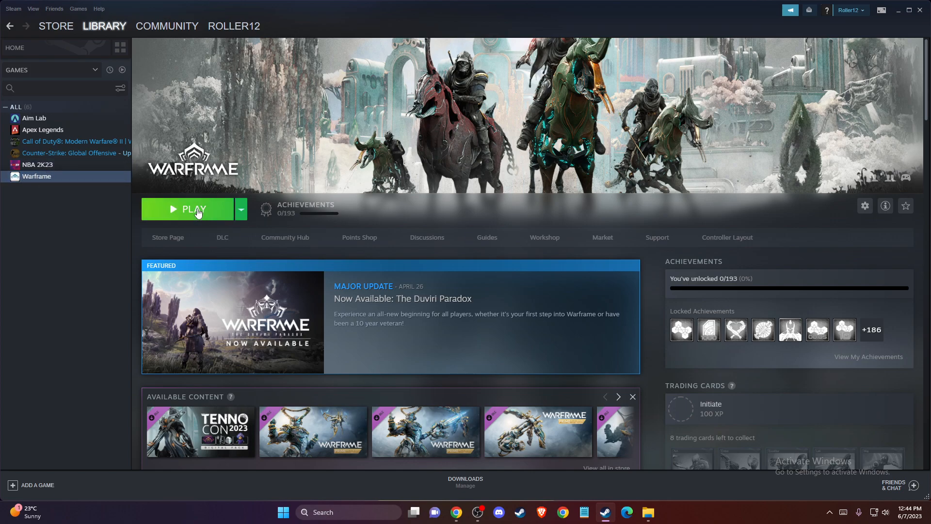
- In Warframe's Steam Properties, set Automatic Updates to High Priority
{"action": "right_click", "coordinate": [36, 176]}
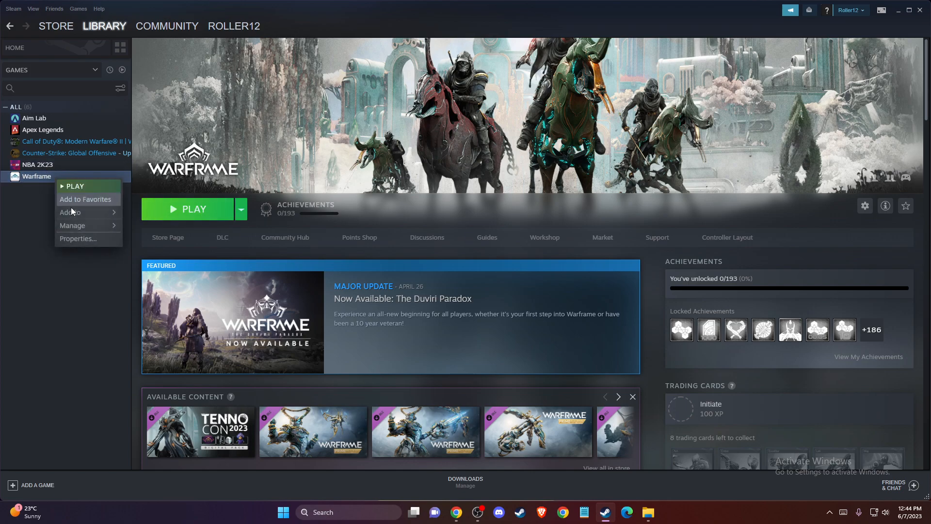
{"action": "left_click", "coordinate": [77, 238]}
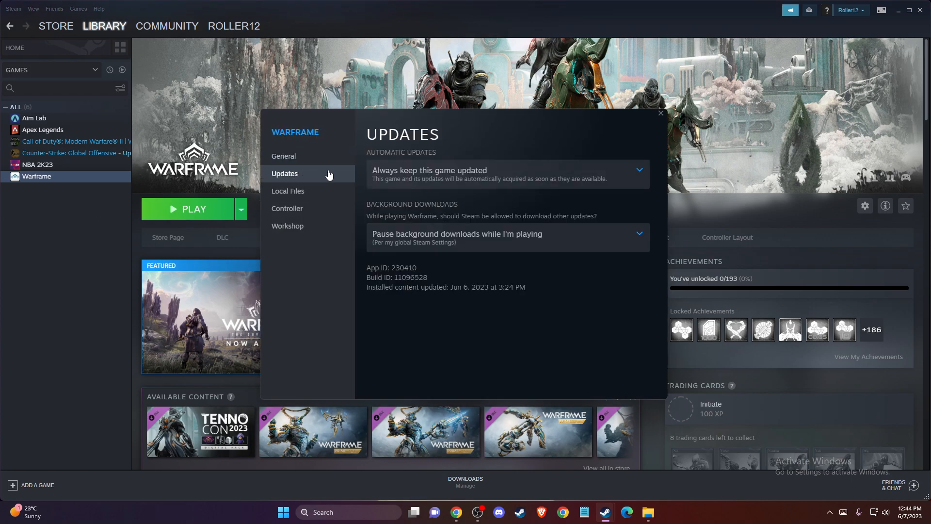
{"action": "mouse_move", "coordinate": [529, 166]}
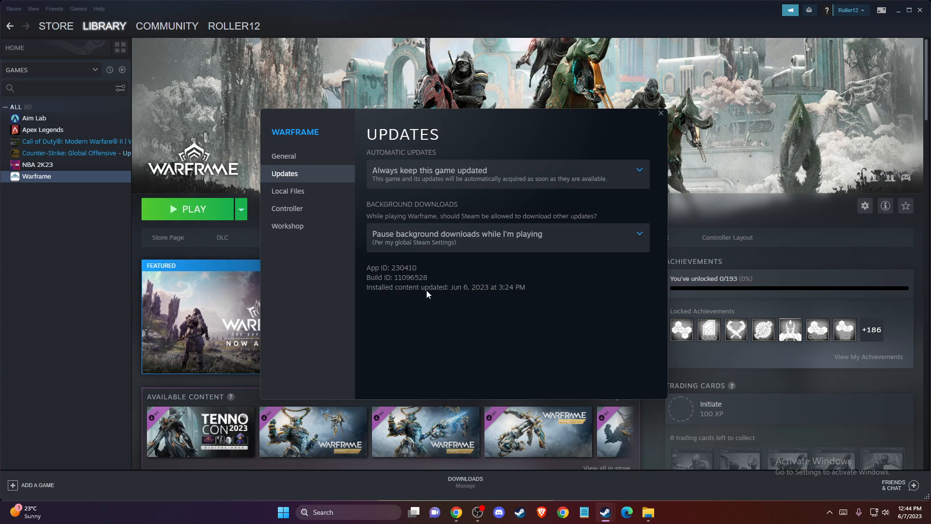
{"action": "mouse_move", "coordinate": [427, 288]}
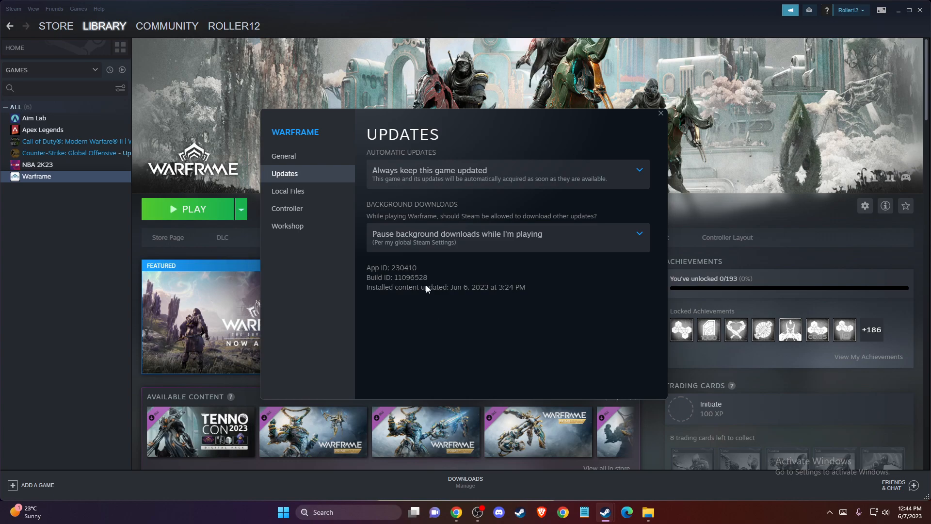
{"action": "left_click", "coordinate": [508, 174]}
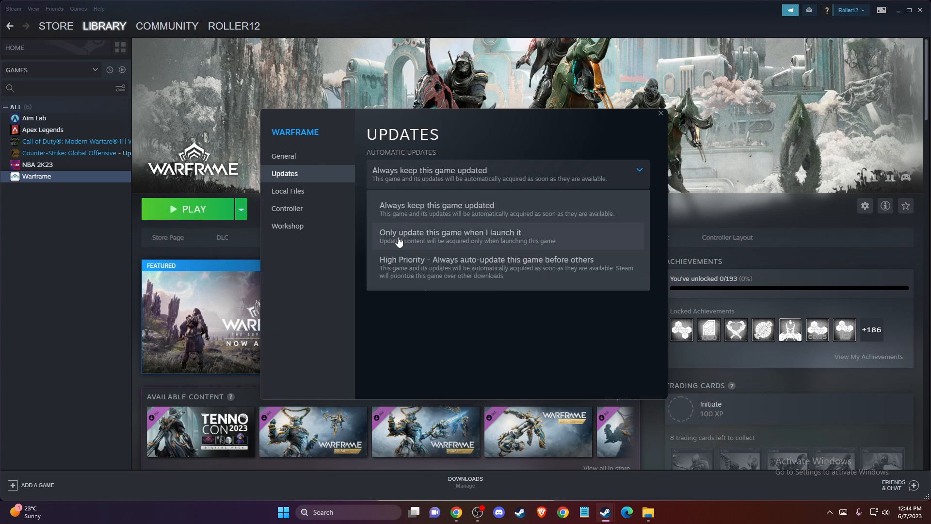
{"action": "left_click", "coordinate": [487, 267]}
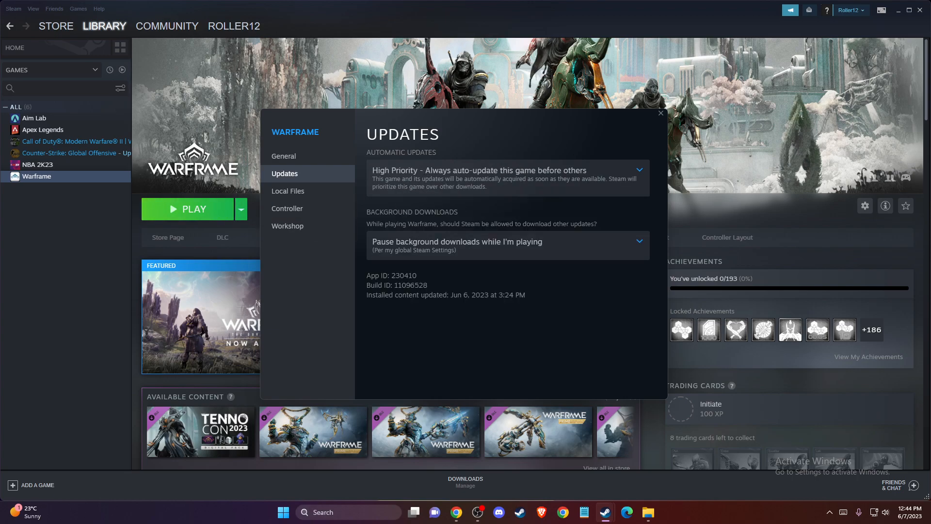
{"action": "mouse_move", "coordinate": [282, 194]}
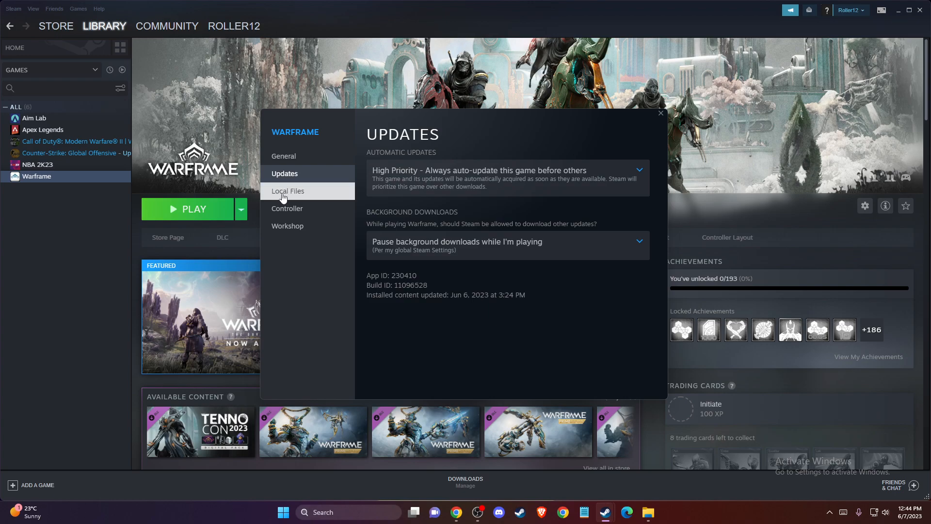
- Run Verify integrity of game files from Warframe's Local Files properties
{"action": "left_click", "coordinate": [288, 191]}
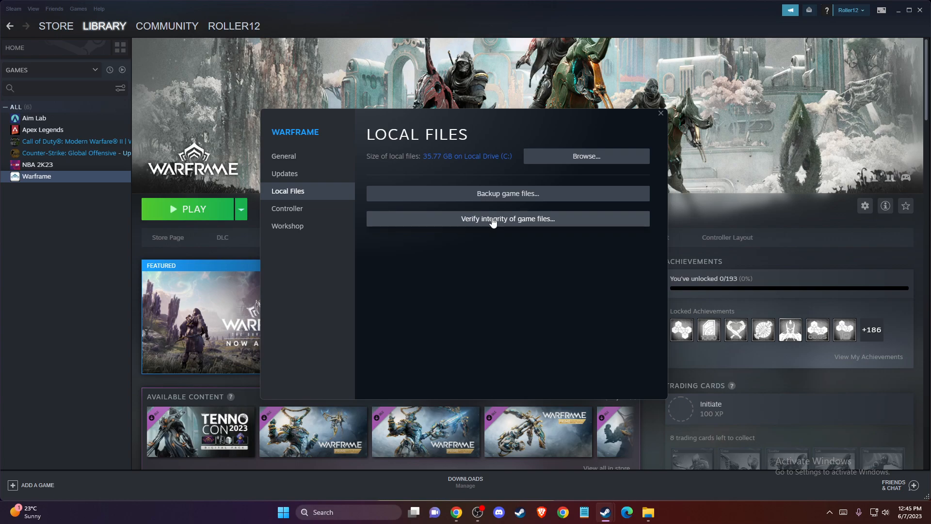
{"action": "mouse_move", "coordinate": [542, 221]}
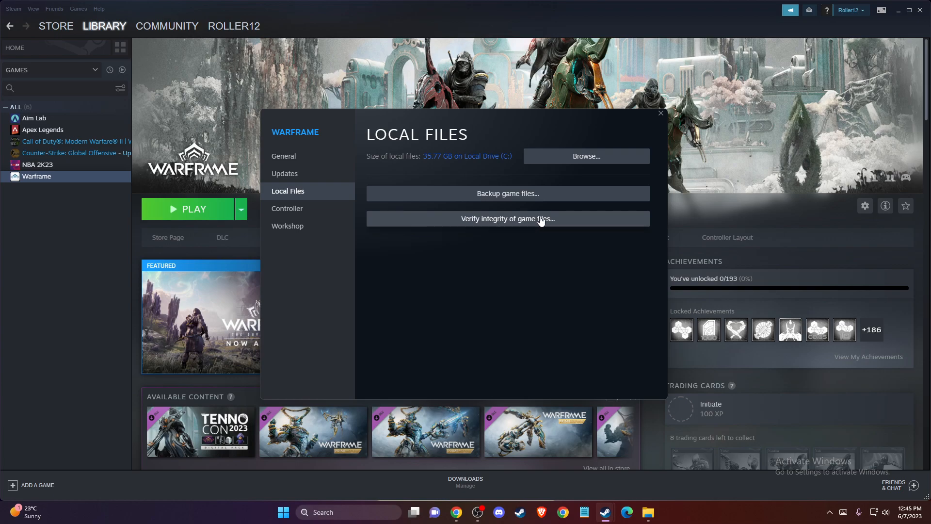
{"action": "mouse_move", "coordinate": [408, 234]}
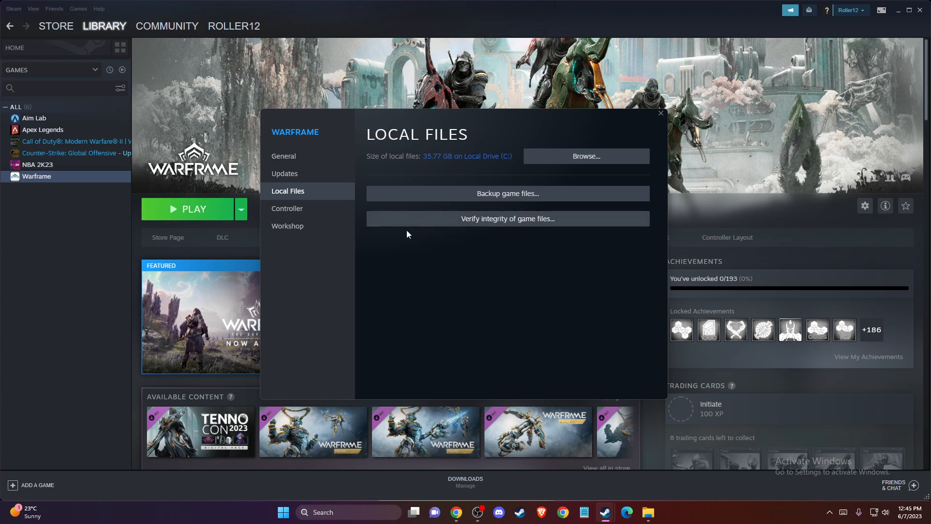
{"action": "mouse_move", "coordinate": [392, 217]}
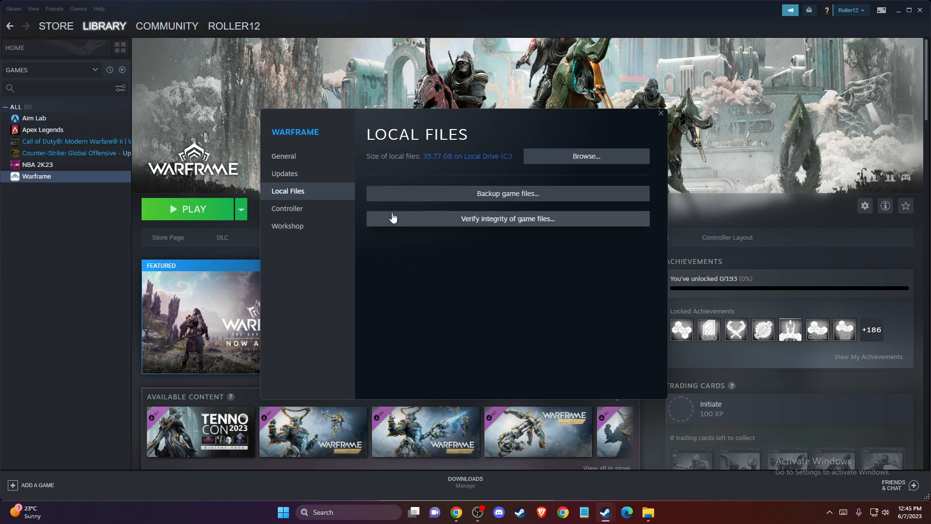
{"action": "mouse_move", "coordinate": [472, 200]}
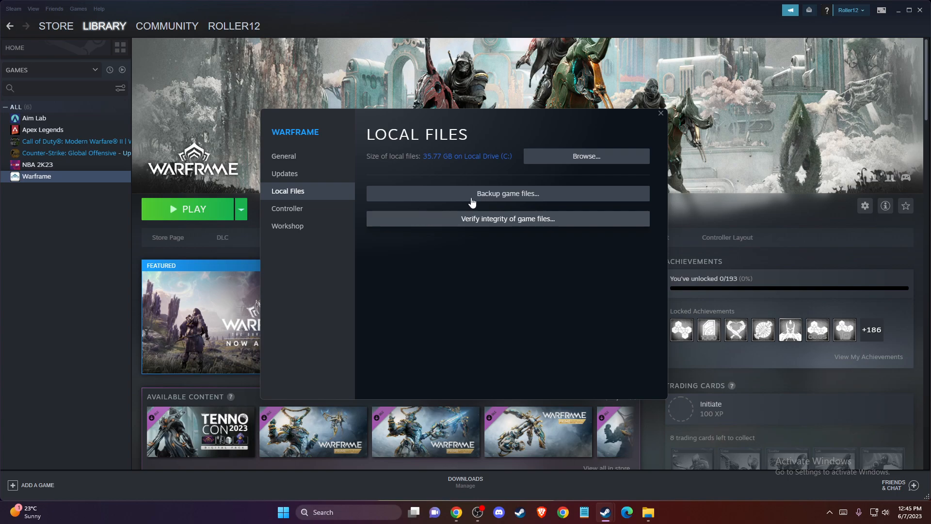
{"action": "left_click", "coordinate": [660, 113]}
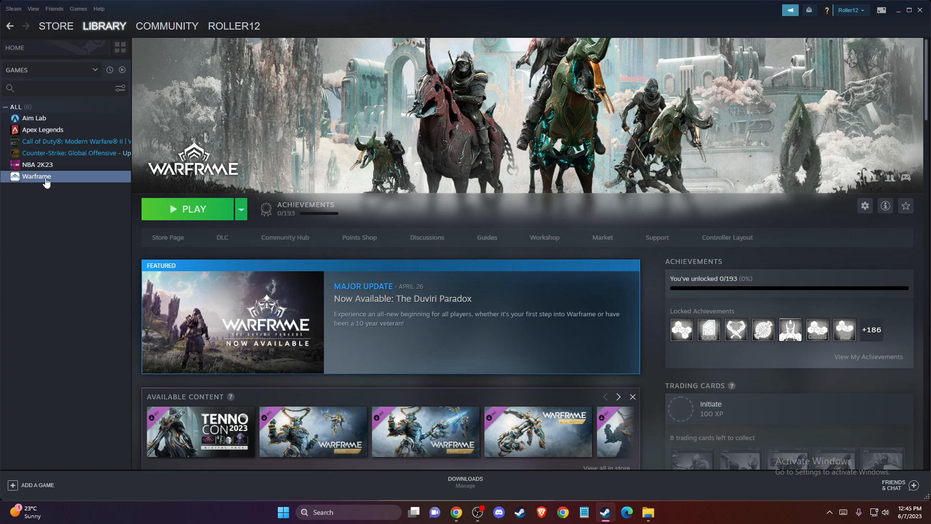
- Uncheck 'Enable the Steam Overlay while in-game' in Warframe's General properties
{"action": "right_click", "coordinate": [36, 176]}
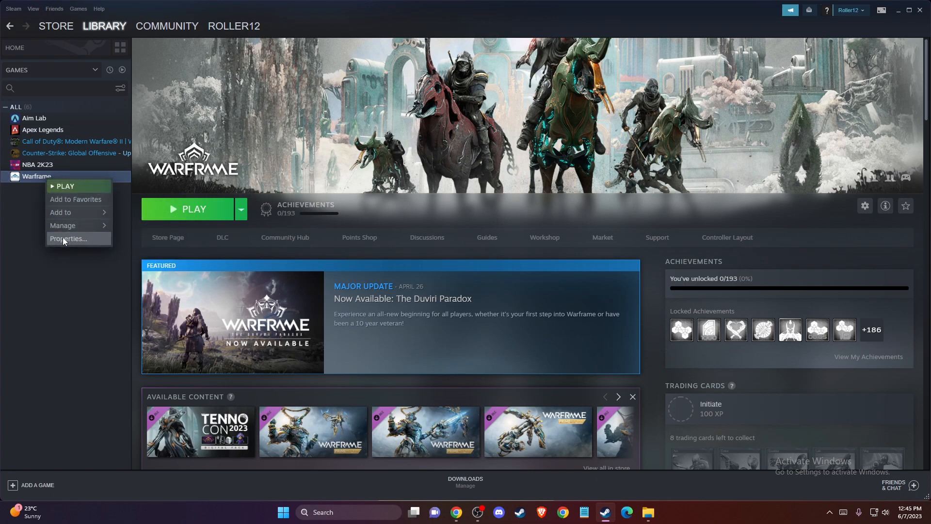
{"action": "left_click", "coordinate": [67, 238]}
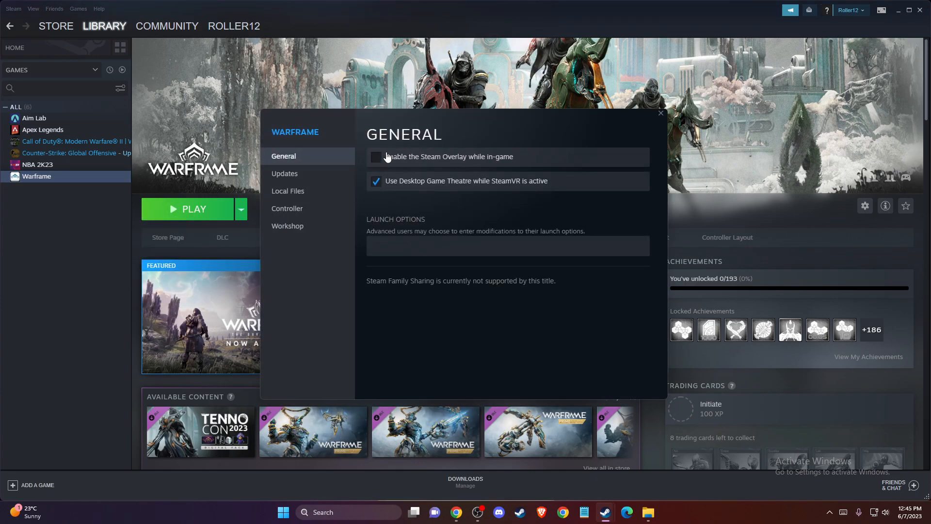
{"action": "mouse_move", "coordinate": [385, 160]}
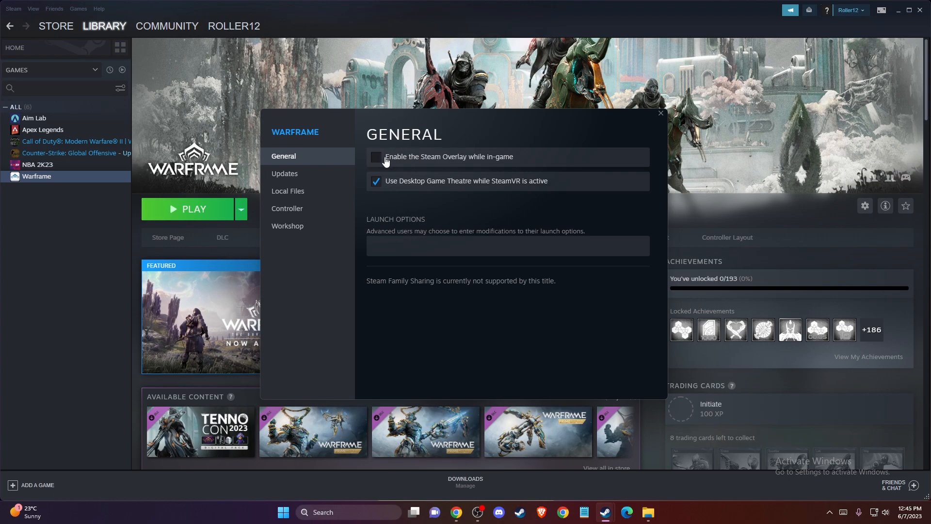
{"action": "mouse_move", "coordinate": [495, 162]}
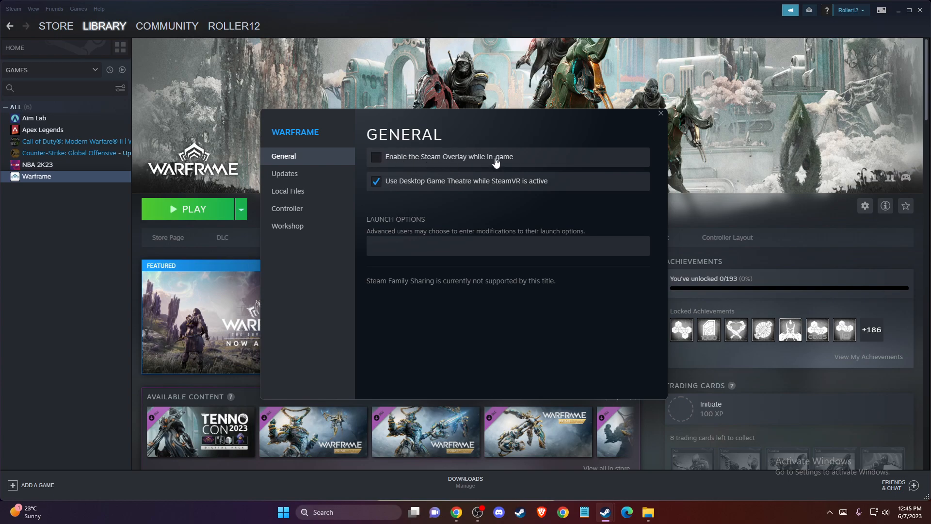
{"action": "left_click", "coordinate": [661, 112]}
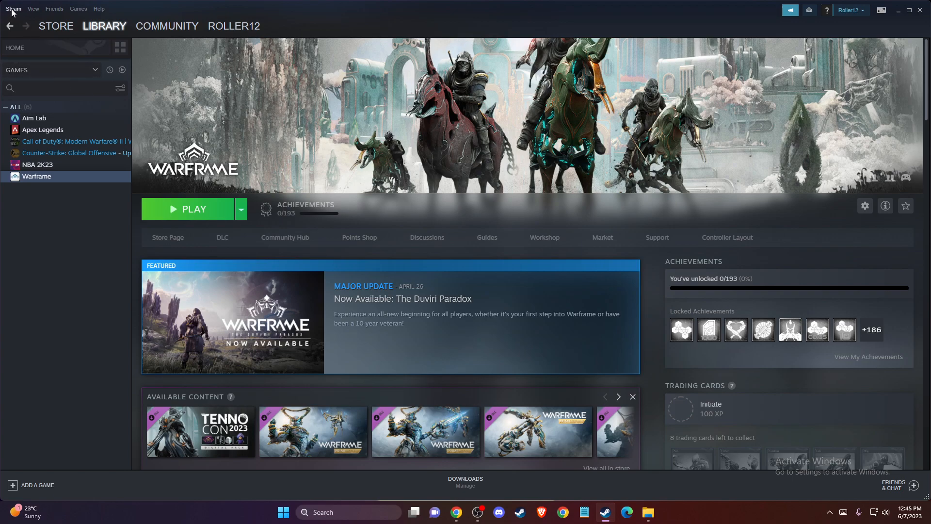
- Open Steam's client settings and close them without keeping changes
{"action": "left_click", "coordinate": [12, 8]}
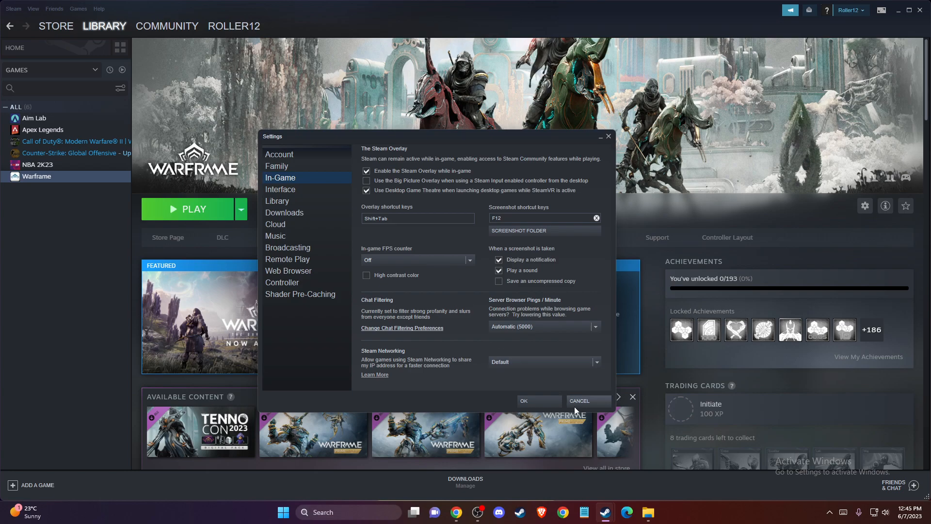
{"action": "left_click", "coordinate": [580, 400]}
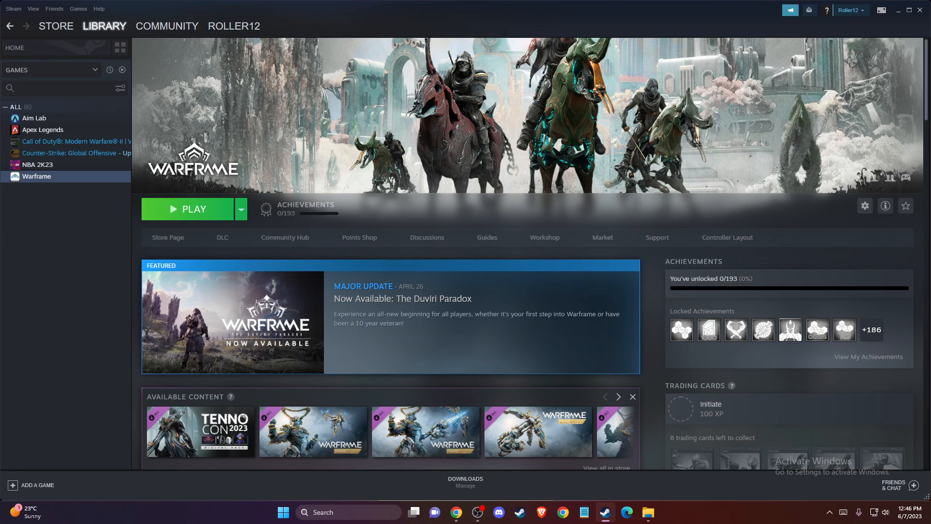
{"action": "mouse_move", "coordinate": [891, 13]}
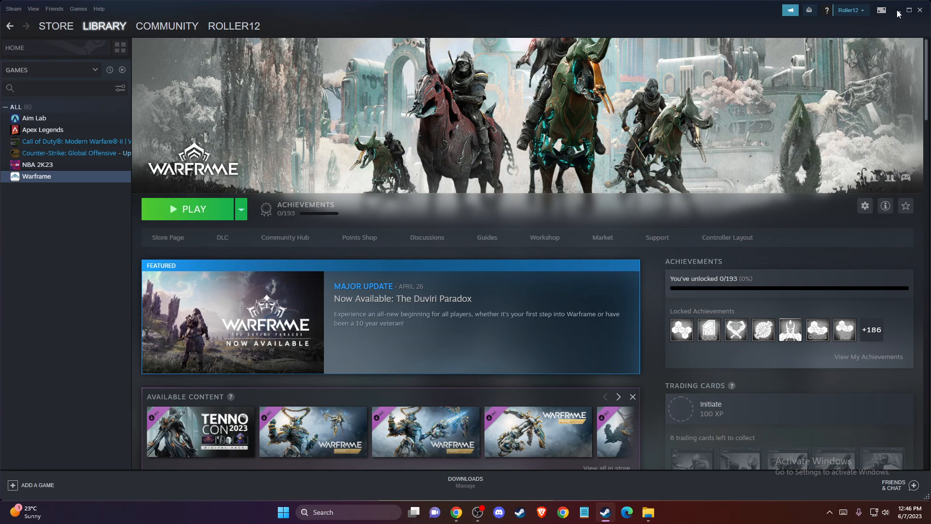
- Minimize Steam and submit %appdata%\..\local in the Run dialog
{"action": "left_click", "coordinate": [910, 10]}
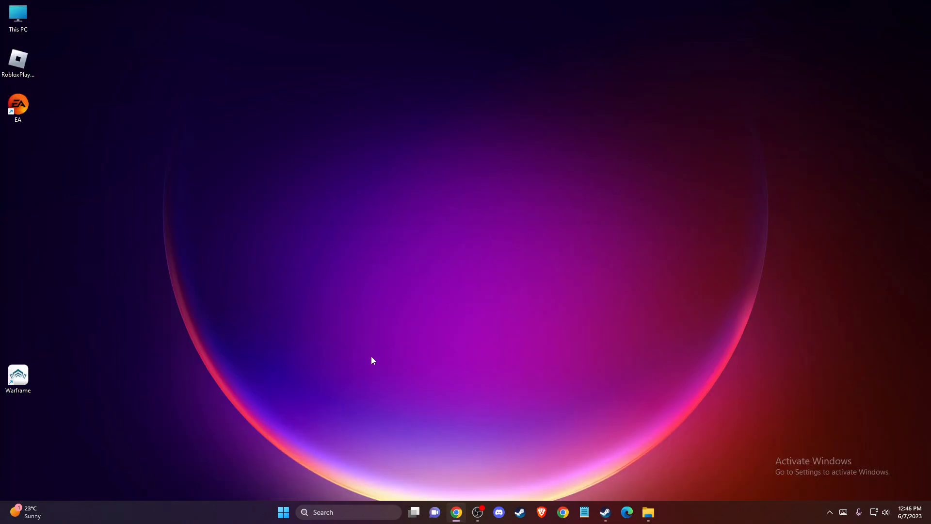
{"action": "mouse_move", "coordinate": [374, 358]}
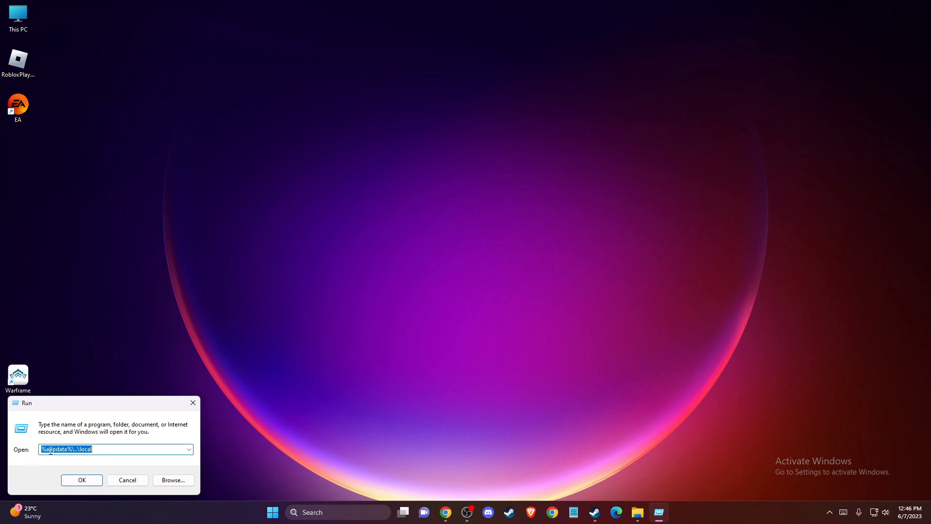
{"action": "left_click", "coordinate": [82, 480]}
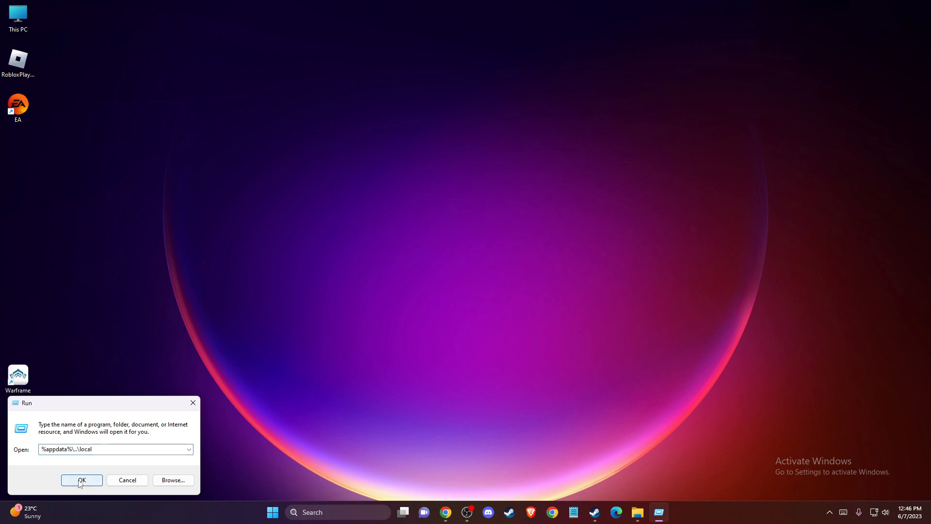
{"action": "left_click", "coordinate": [82, 480]}
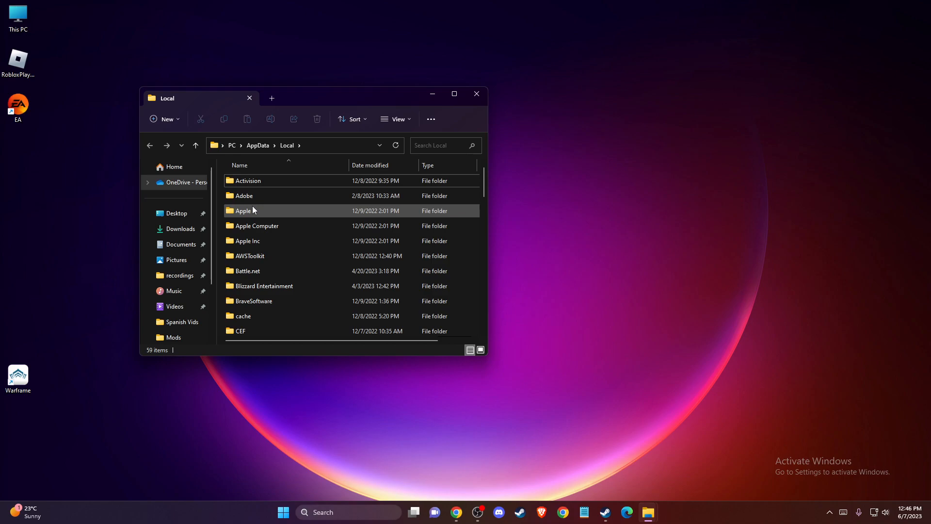
{"action": "mouse_move", "coordinate": [257, 214]}
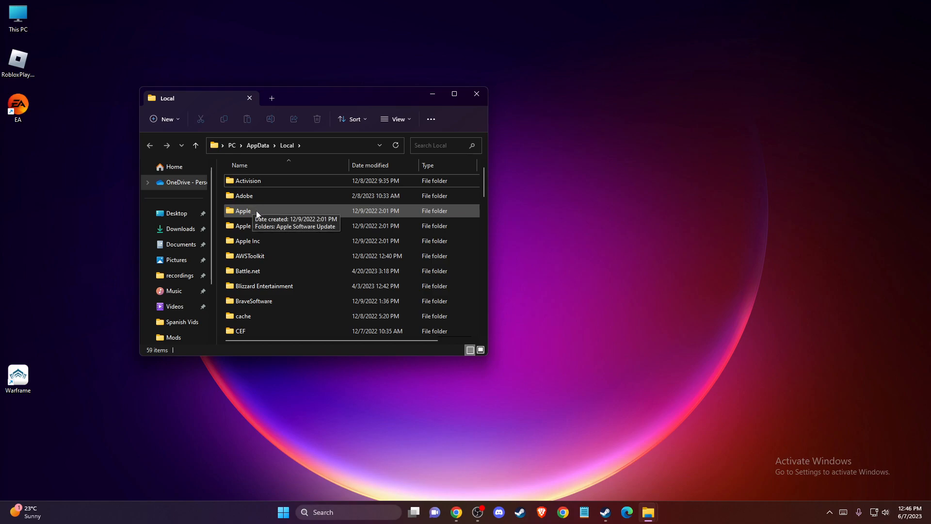
- Open the Battle.net folder in AppData Local, select CachedData, and close File Explorer
{"action": "double_click", "coordinate": [248, 271]}
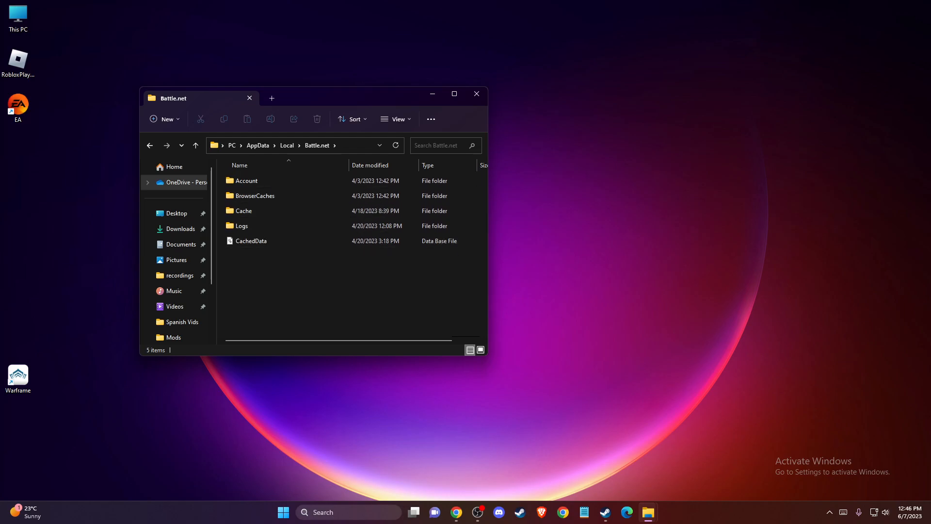
{"action": "left_click", "coordinate": [251, 240]}
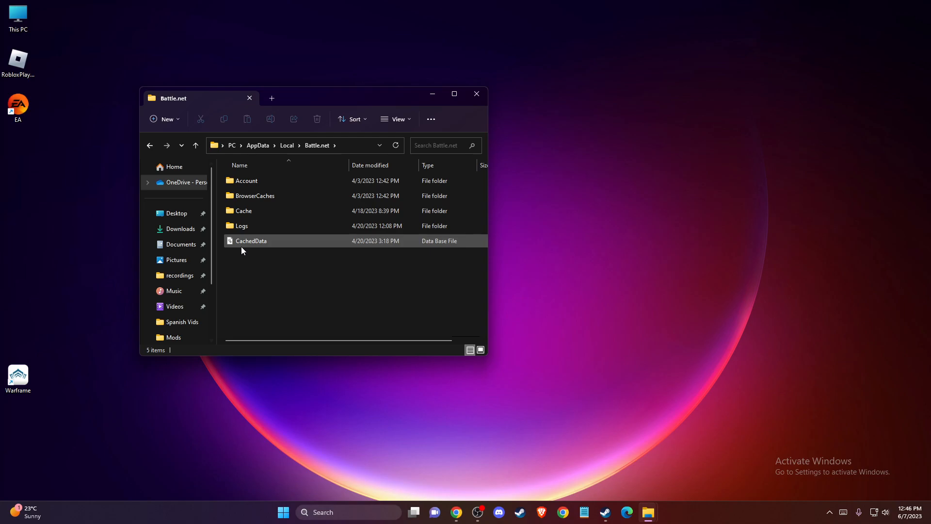
{"action": "mouse_move", "coordinate": [243, 251]}
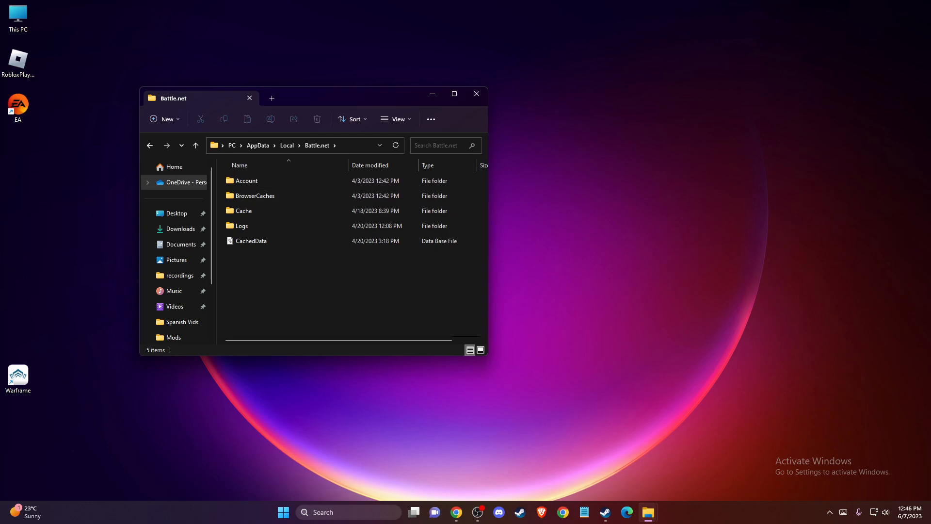
{"action": "left_click", "coordinate": [251, 241]}
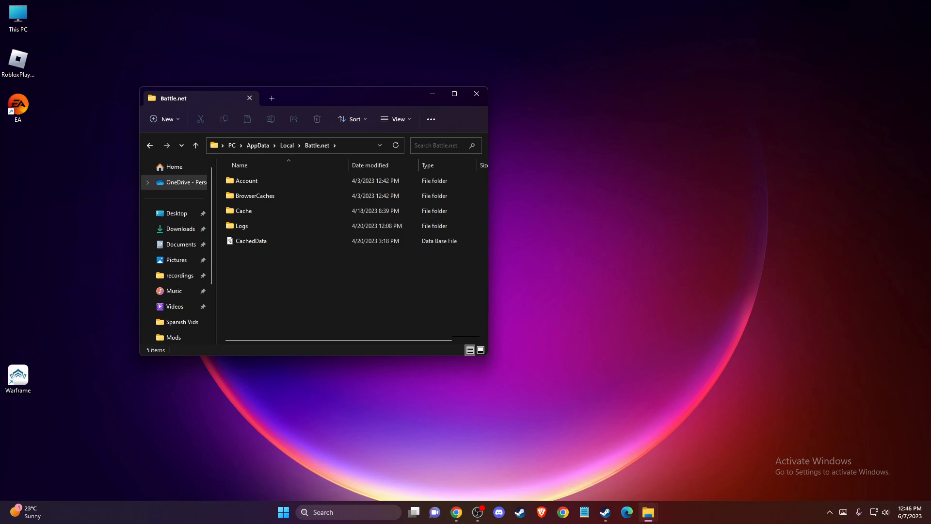
{"action": "left_click", "coordinate": [477, 93]}
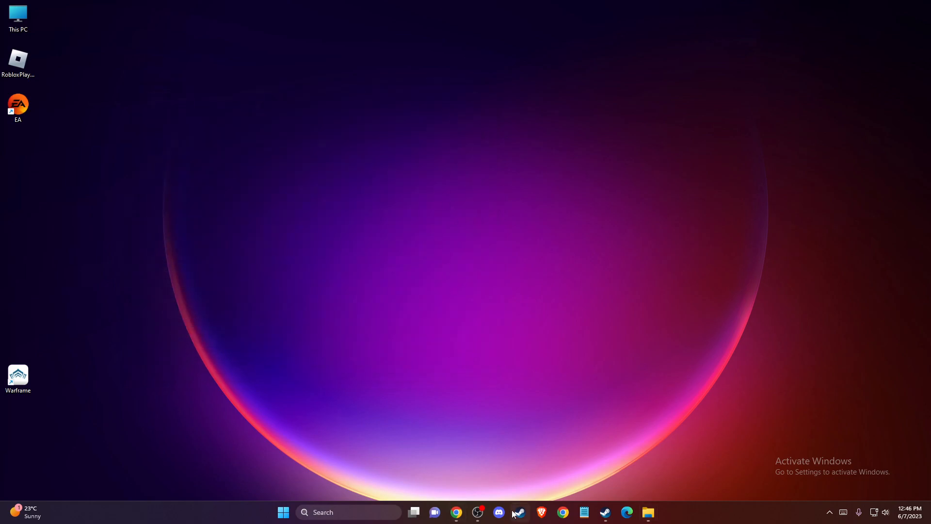
{"action": "mouse_move", "coordinate": [604, 513]}
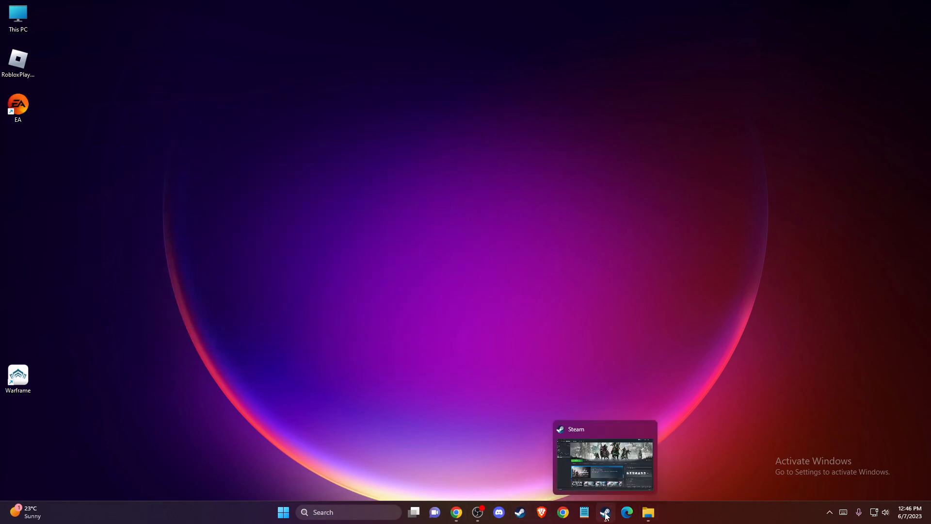
{"action": "mouse_move", "coordinate": [605, 516]}
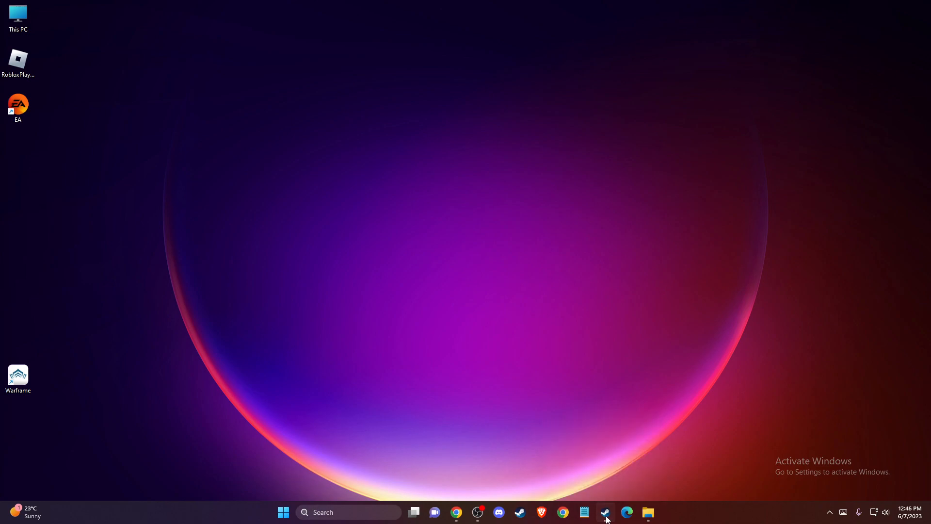
- Restore Steam from the taskbar to the Warframe library page
{"action": "left_click", "coordinate": [606, 512]}
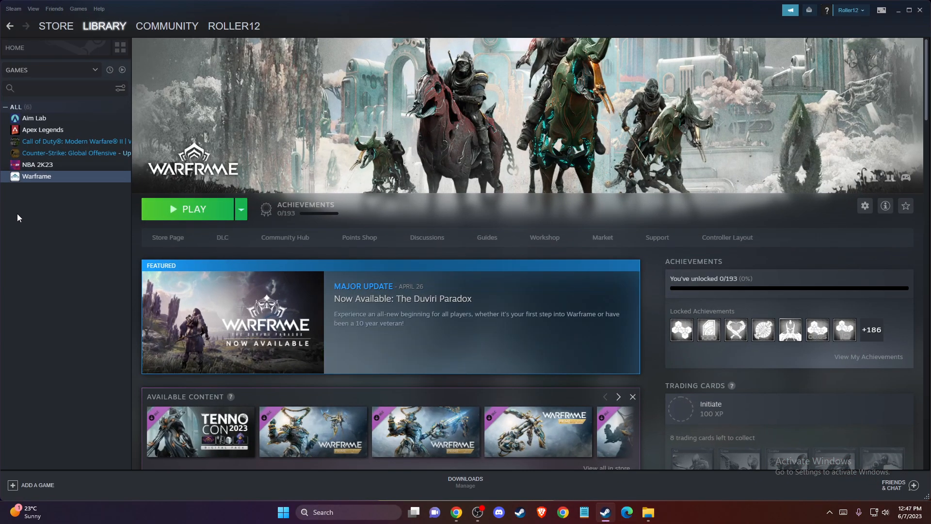
{"action": "mouse_move", "coordinate": [47, 194]}
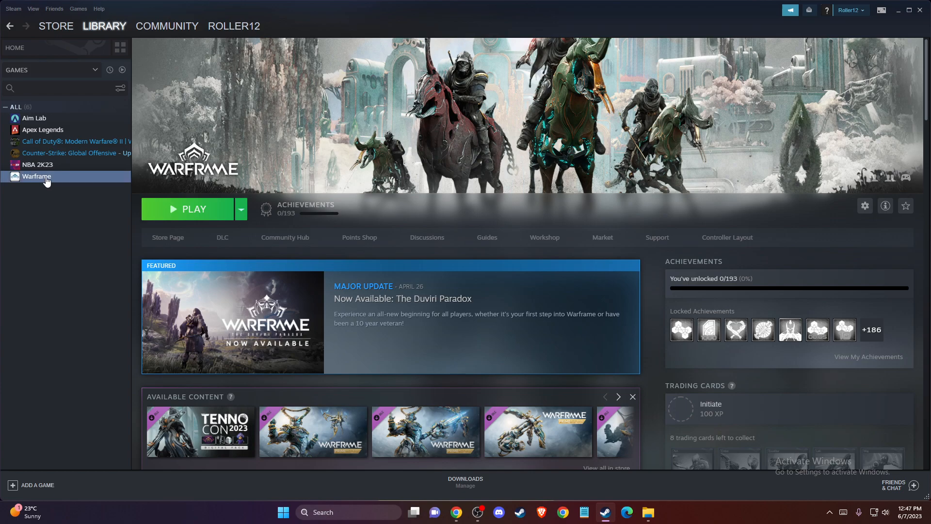
{"action": "right_click", "coordinate": [36, 176]}
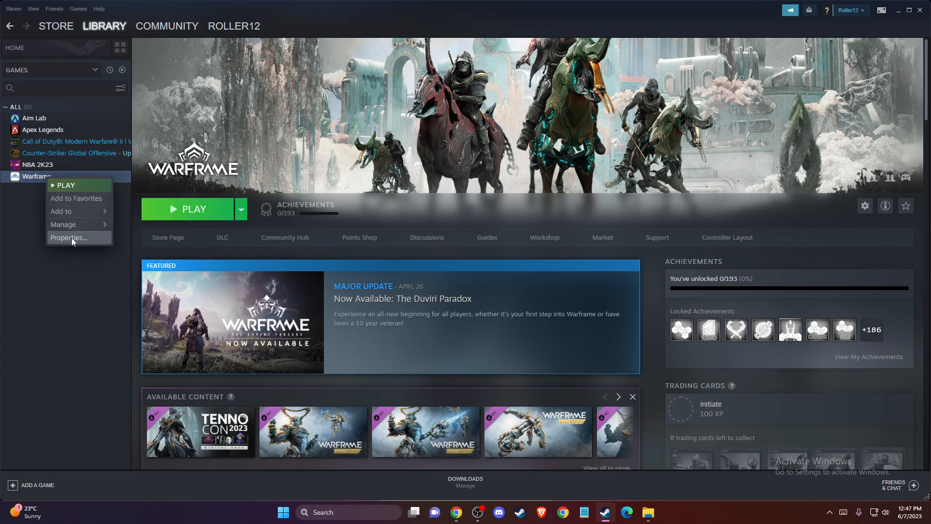
{"action": "mouse_move", "coordinate": [63, 224]}
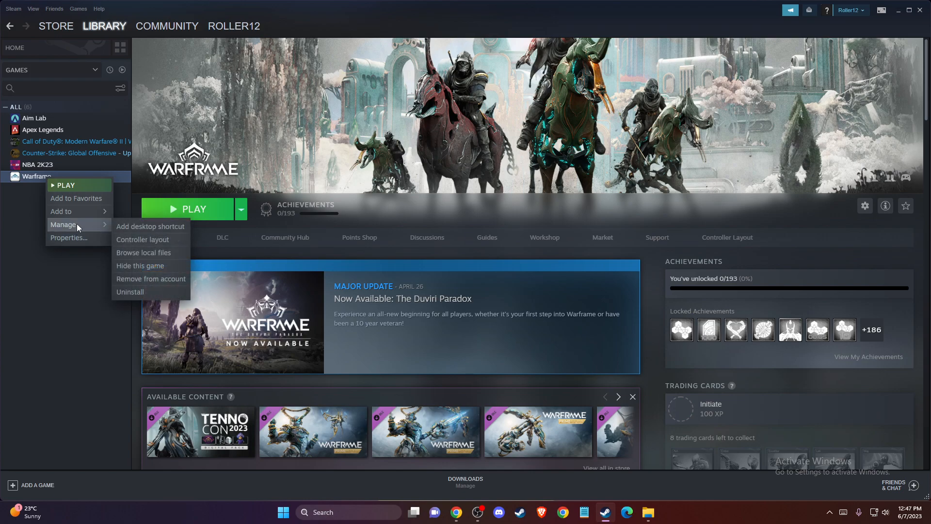
{"action": "mouse_move", "coordinate": [146, 279]}
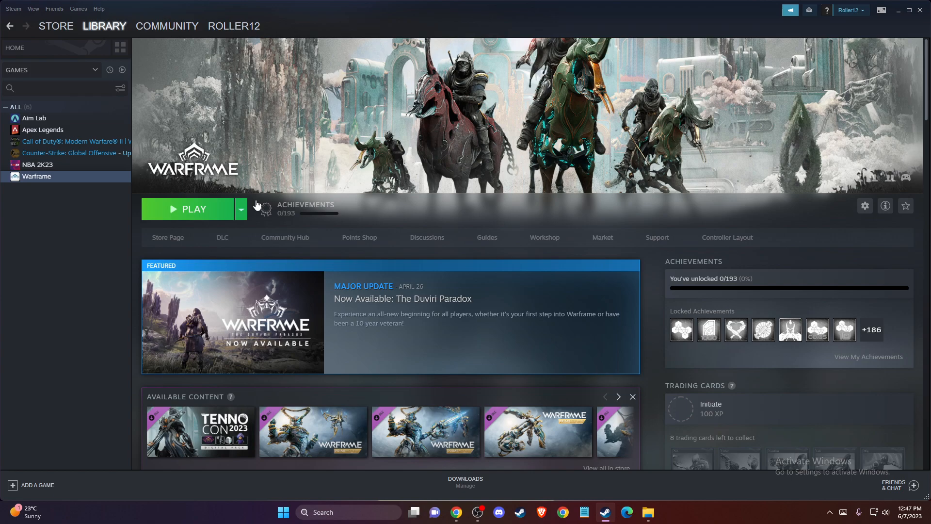
{"action": "mouse_move", "coordinate": [276, 188]}
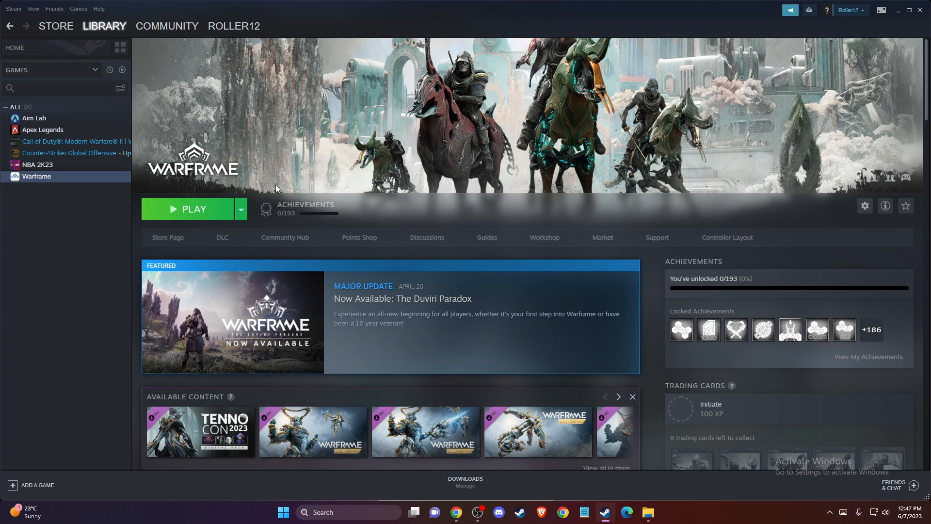
{"action": "mouse_move", "coordinate": [269, 191]}
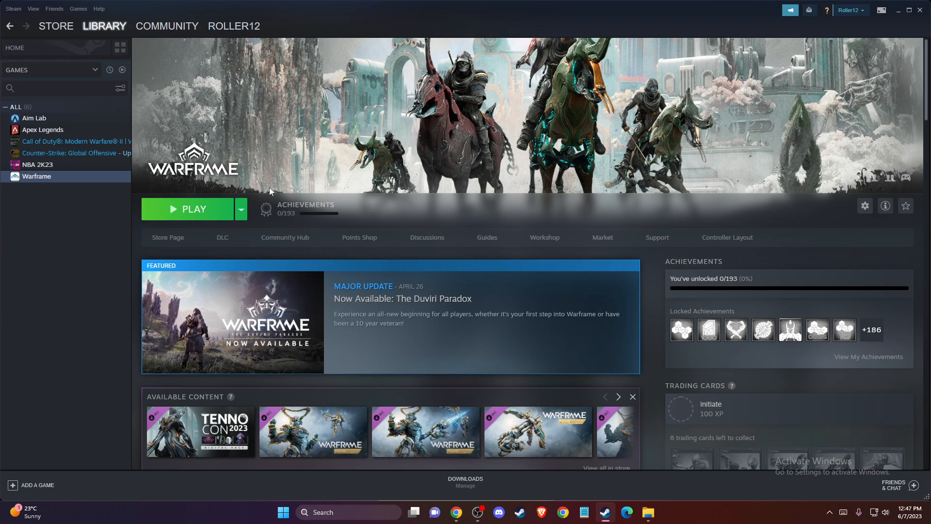
{"action": "mouse_move", "coordinate": [268, 208]}
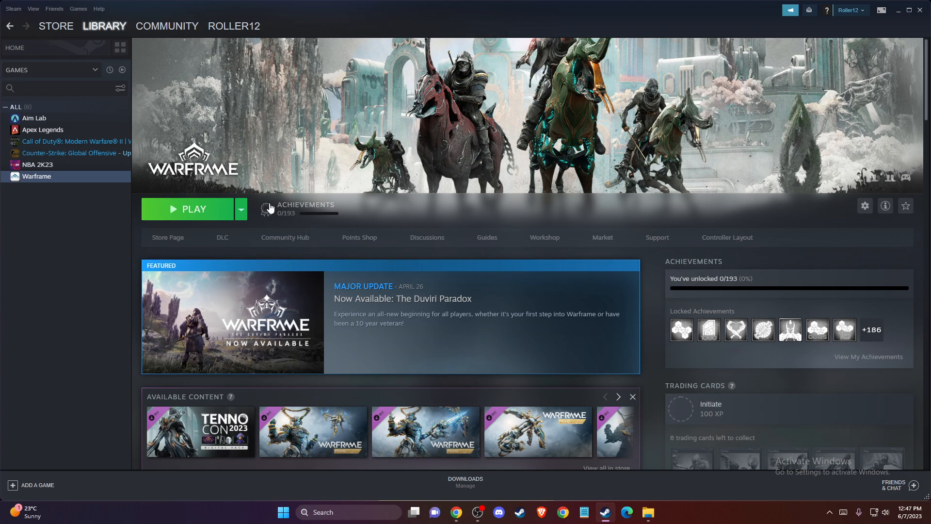